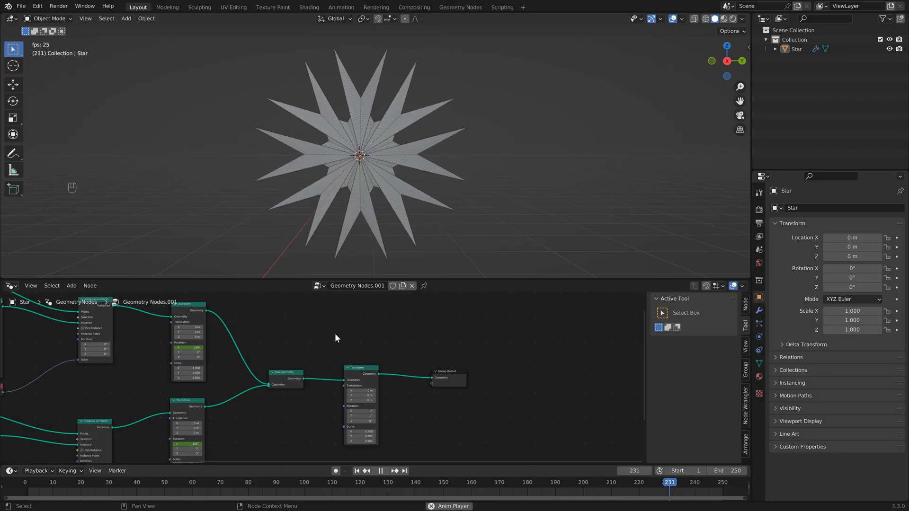
Step: Inspect the star's mesh and overlapping centre blades in Blender from several angles
{"action": "left_click", "coordinate": [108, 494]}
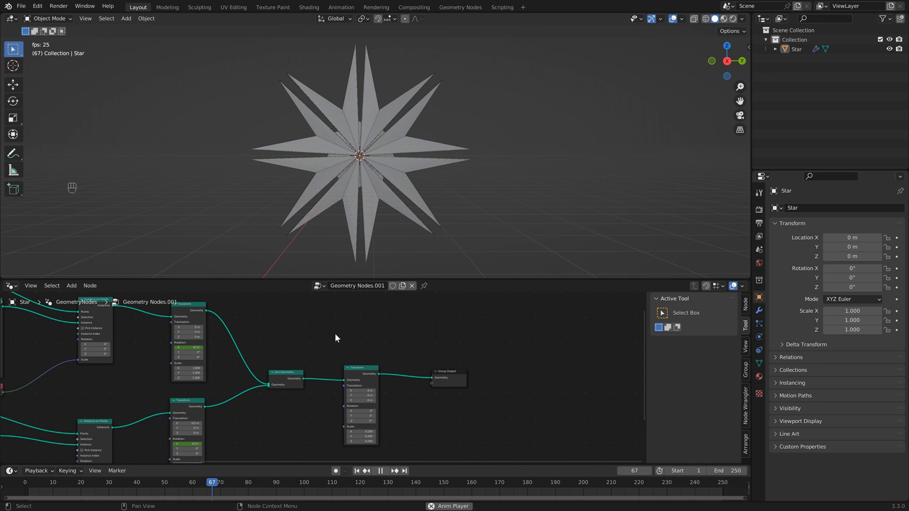
{"action": "left_click", "coordinate": [380, 483]}
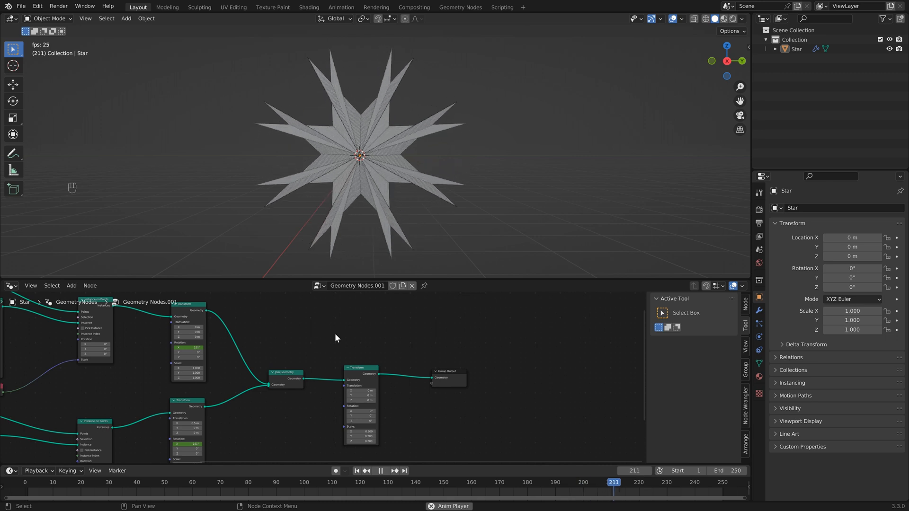
{"action": "left_click", "coordinate": [52, 485]}
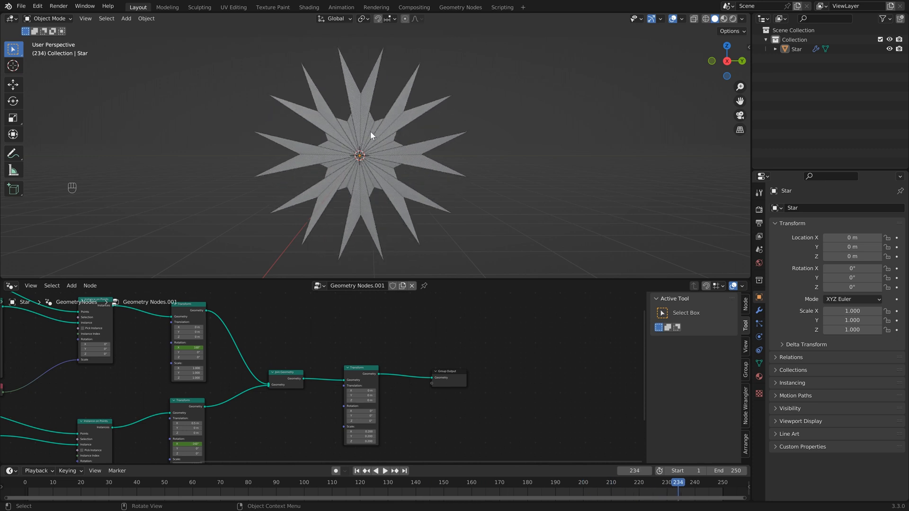
{"action": "left_click_drag", "start_coordinate": [371, 139], "coordinate": [380, 145]}
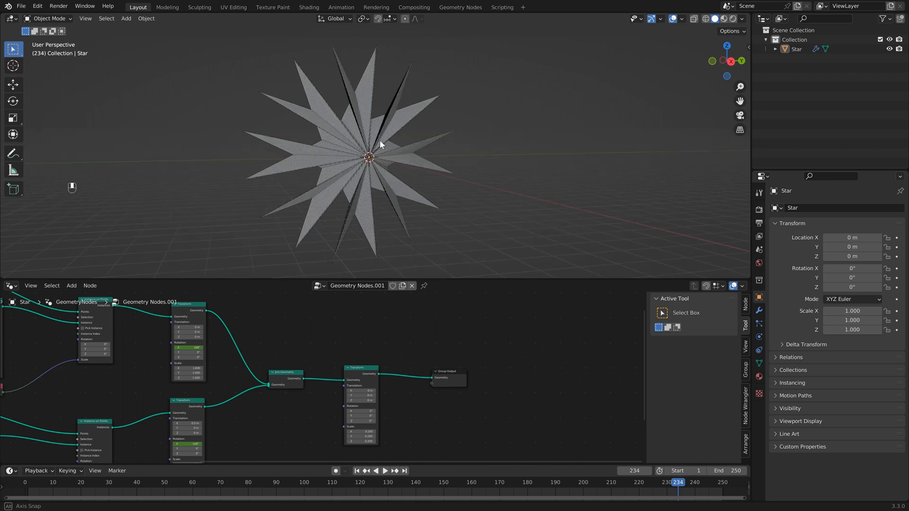
{"action": "left_click_drag", "start_coordinate": [380, 144], "coordinate": [388, 115]}
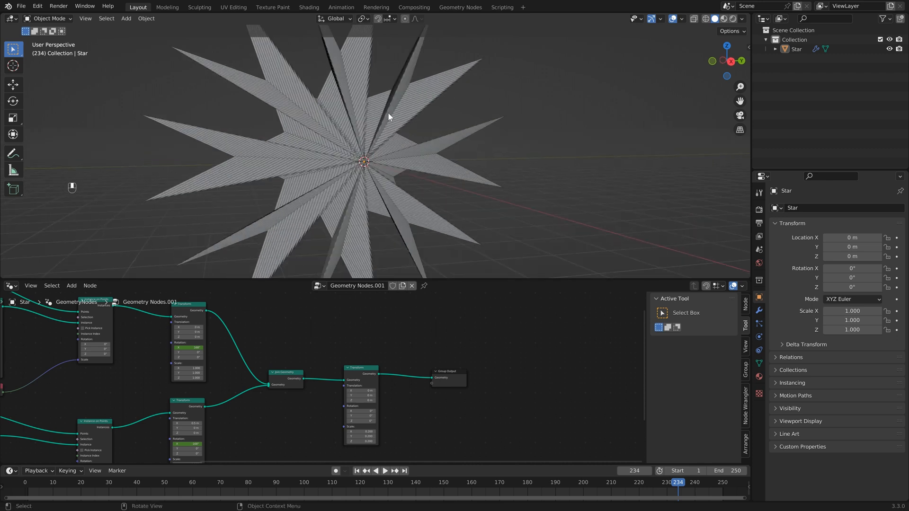
{"action": "mouse_move", "coordinate": [386, 123]}
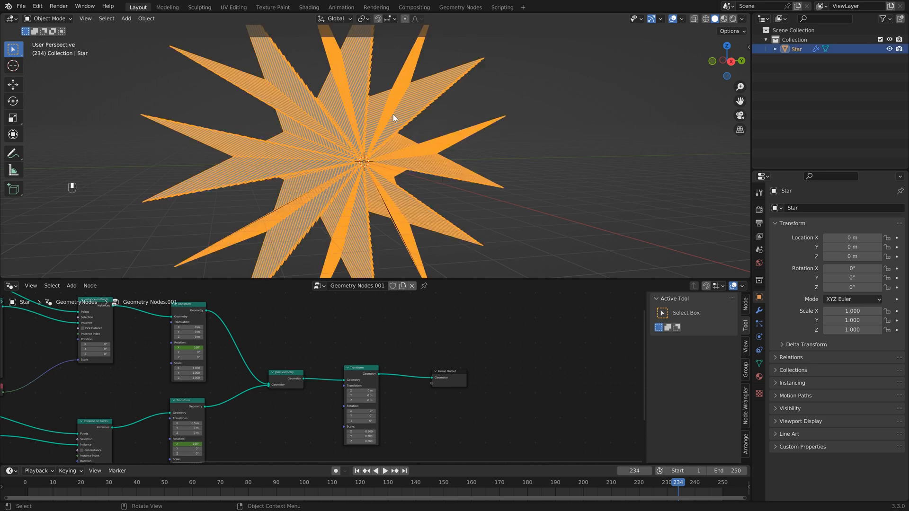
{"action": "key", "text": "Tab"}
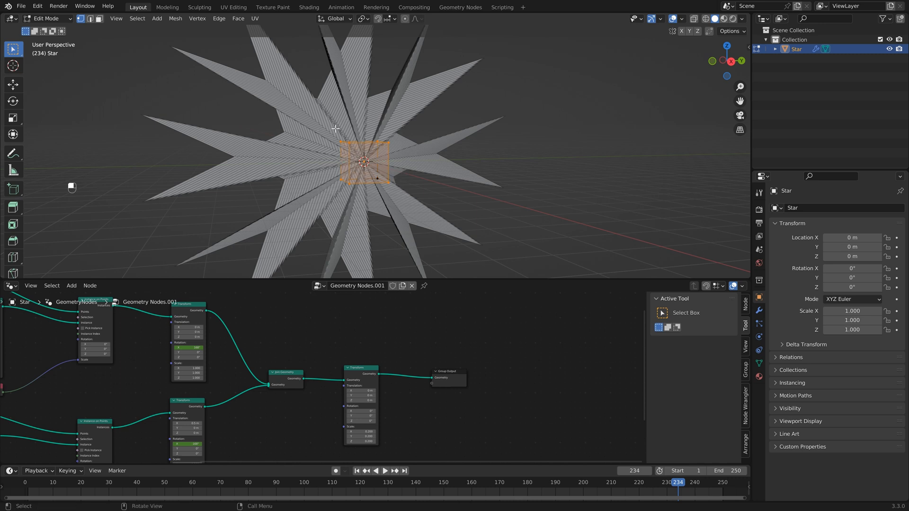
{"action": "key", "text": "Tab"}
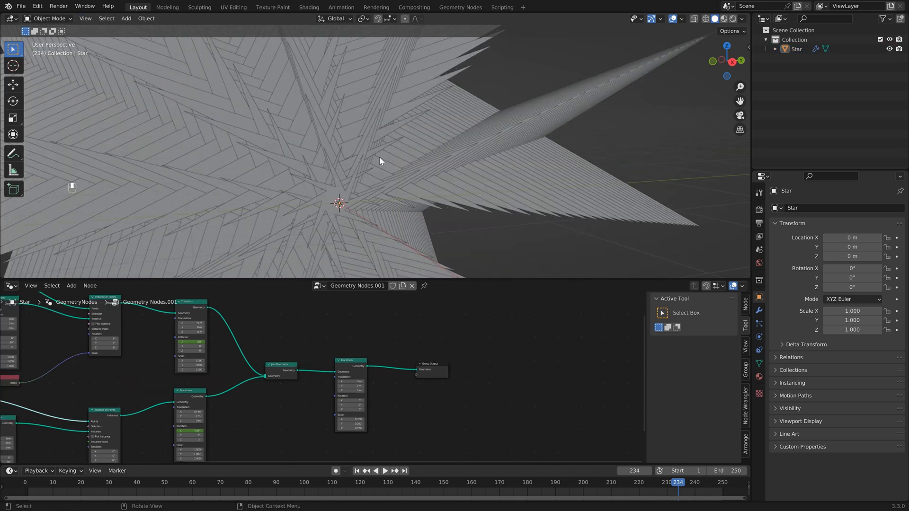
{"action": "left_click_drag", "start_coordinate": [380, 161], "coordinate": [460, 178]}
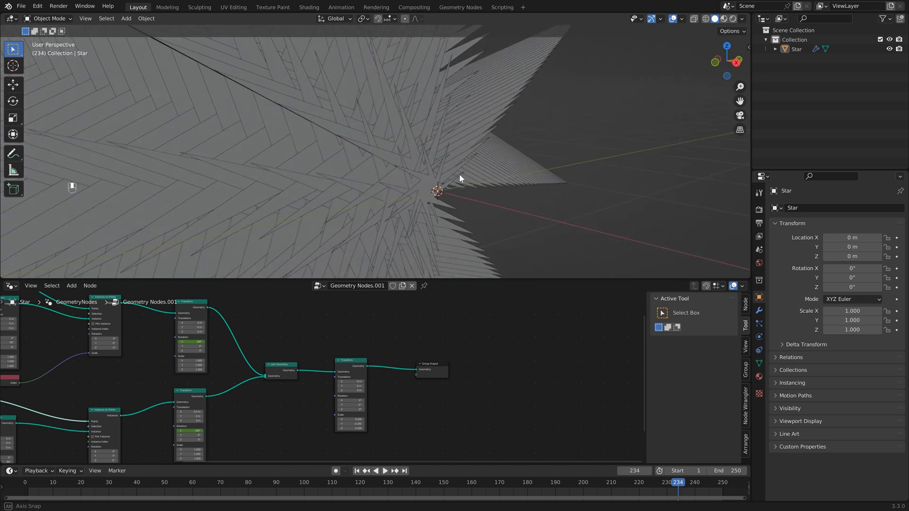
{"action": "left_click_drag", "start_coordinate": [461, 179], "coordinate": [536, 176]}
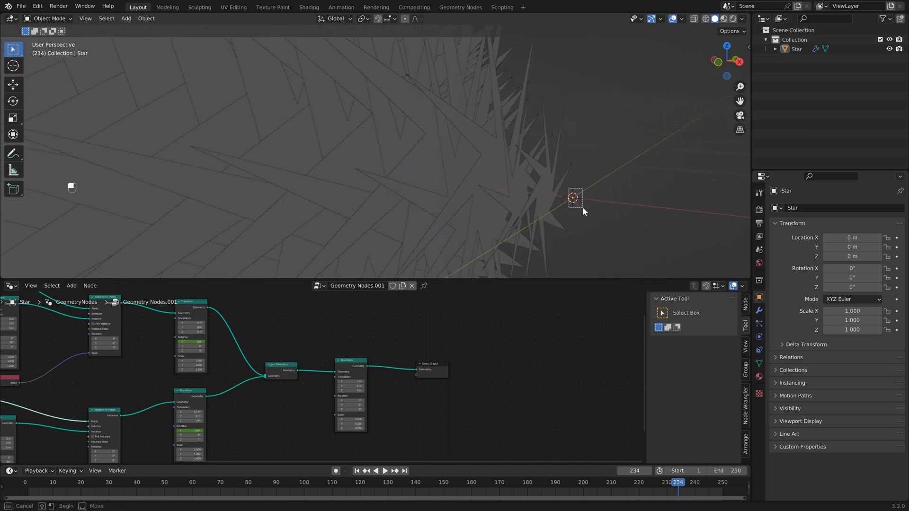
{"action": "left_click", "coordinate": [574, 198]}
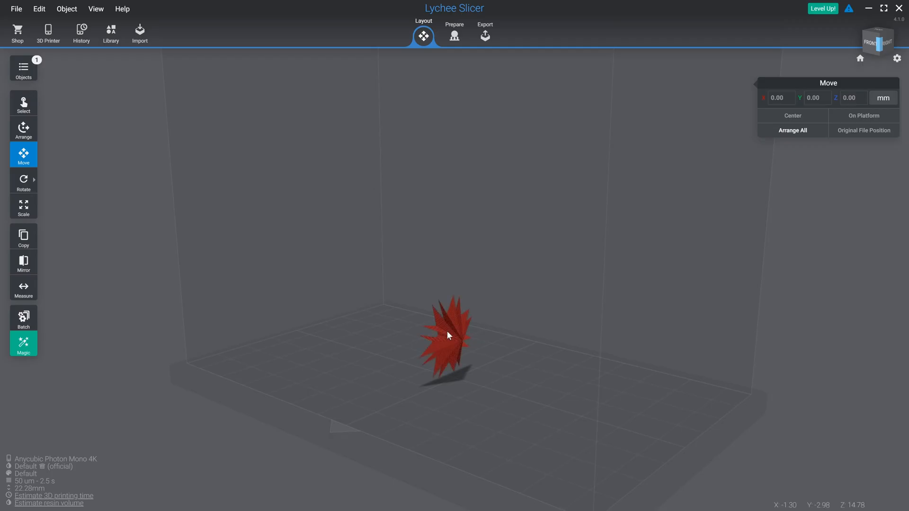
Step: Run Lychee Slicer's Repair 3D model on the imported star and dismiss the results popup
{"action": "left_click", "coordinate": [450, 337]}
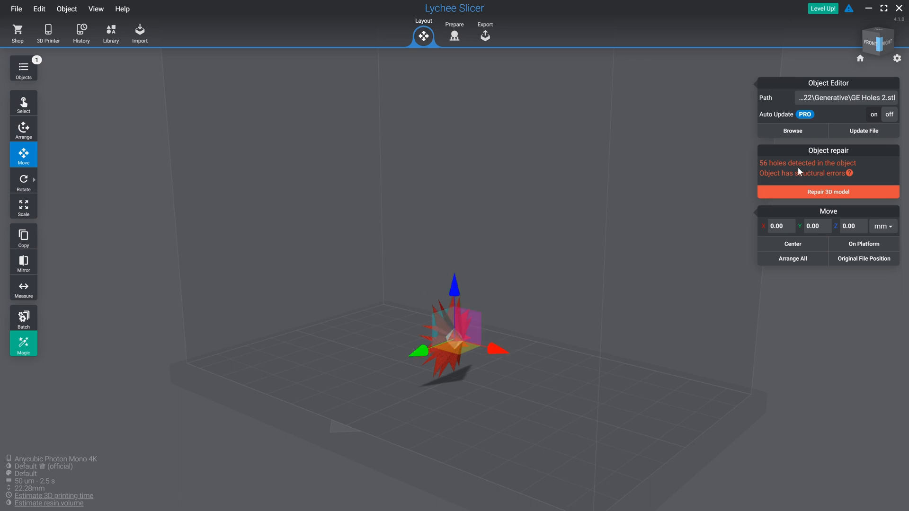
{"action": "mouse_move", "coordinate": [824, 183]}
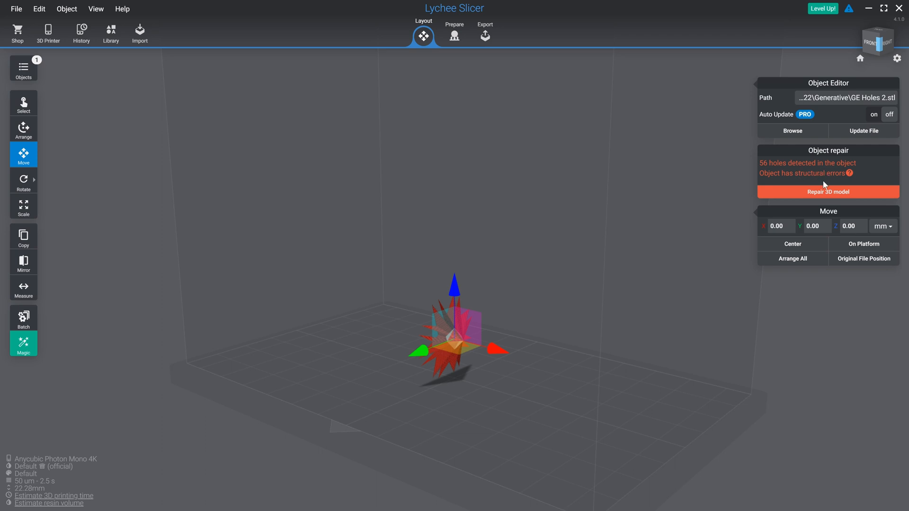
{"action": "left_click", "coordinate": [828, 191]}
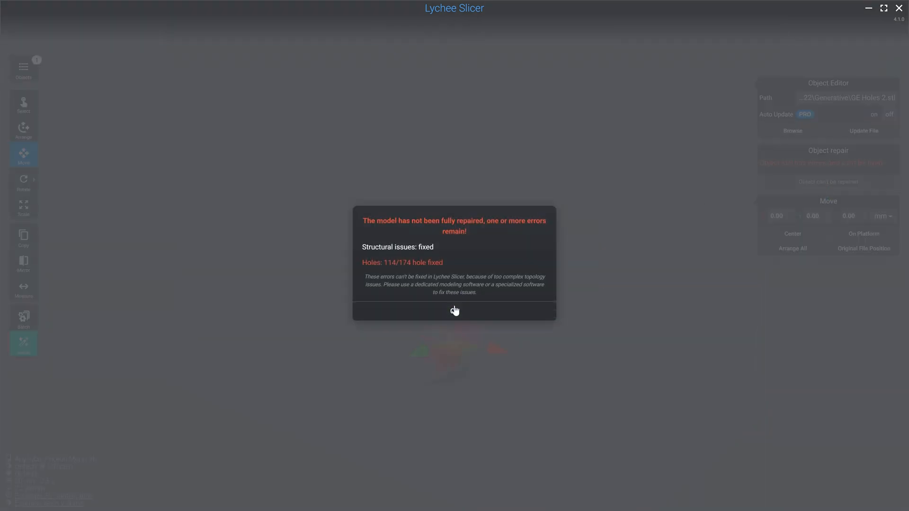
{"action": "left_click", "coordinate": [455, 310]}
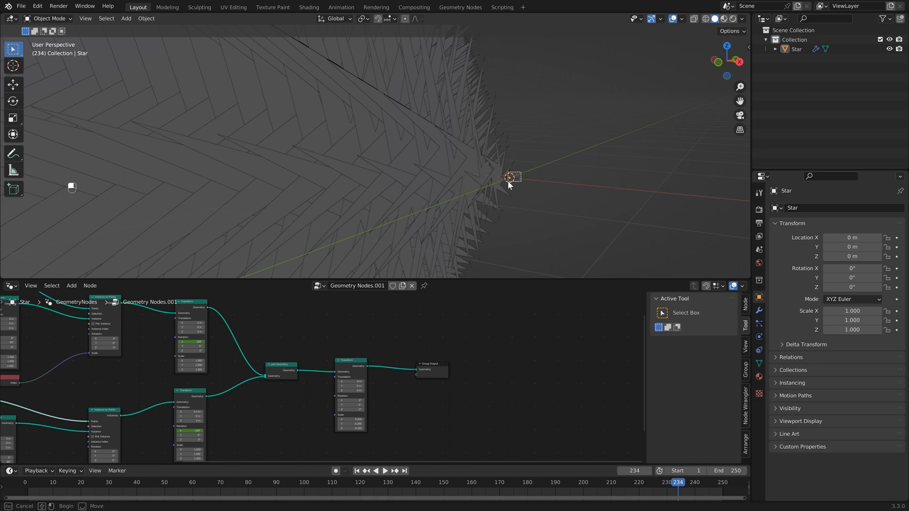
{"action": "left_click", "coordinate": [509, 180]}
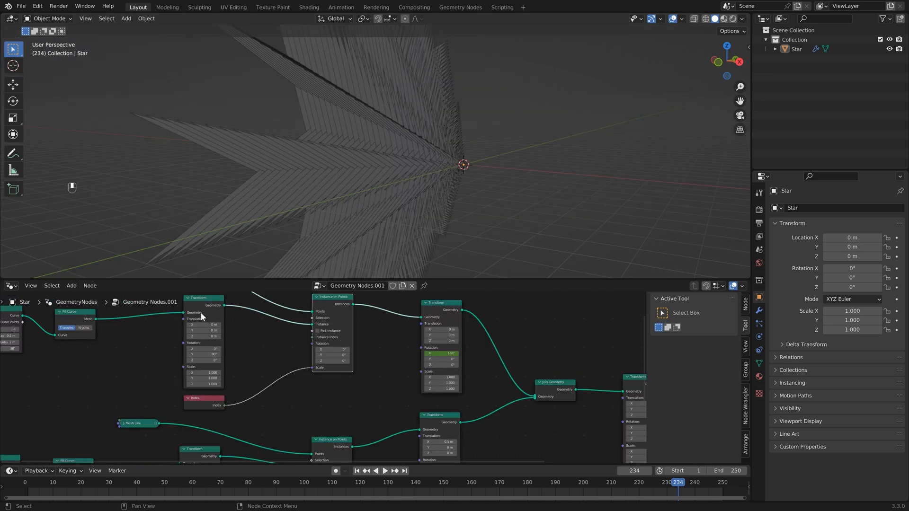
{"action": "mouse_move", "coordinate": [316, 328]}
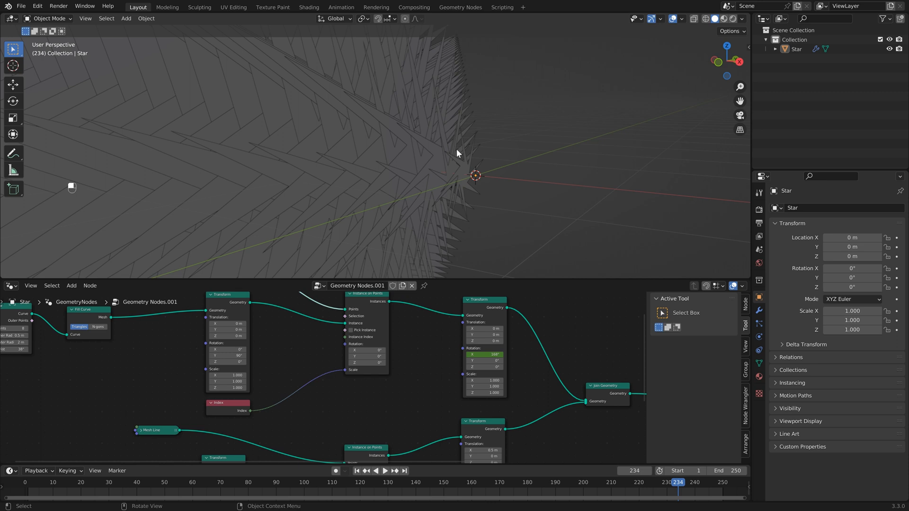
{"action": "mouse_move", "coordinate": [270, 359]}
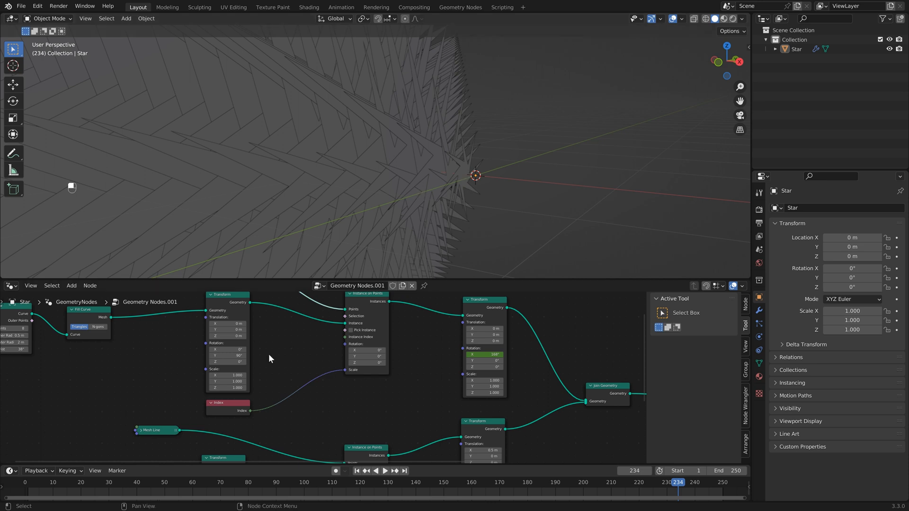
{"action": "mouse_move", "coordinate": [229, 422]}
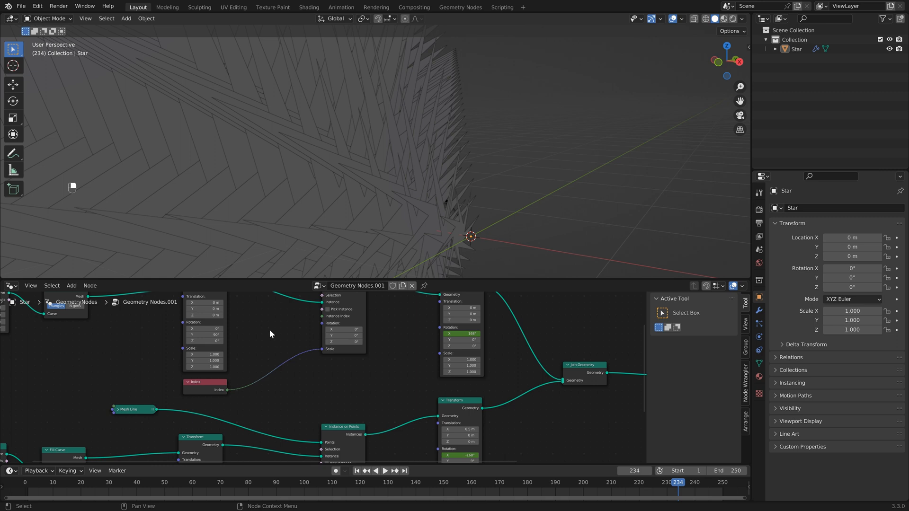
{"action": "mouse_move", "coordinate": [263, 337]}
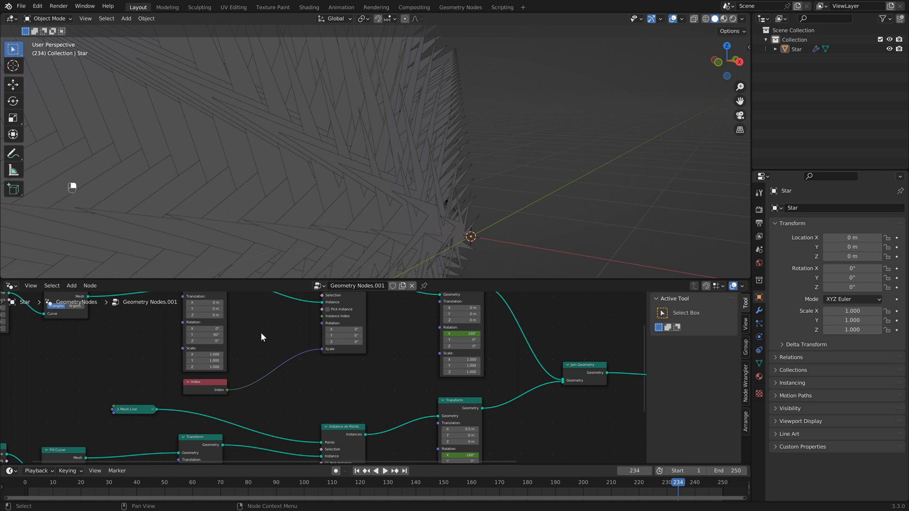
Step: Add a Math node to the star tree to drive the instance scale from the index
{"action": "type", "text": "math"}
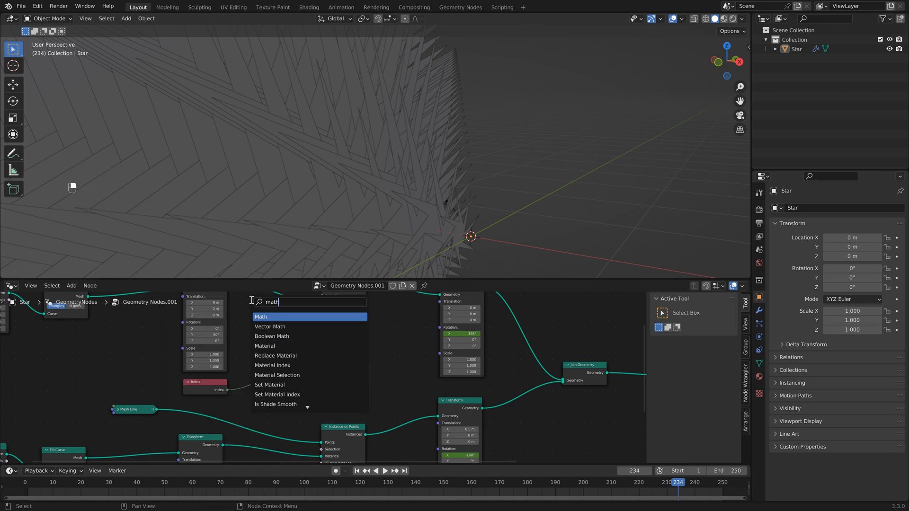
{"action": "left_click", "coordinate": [261, 317]}
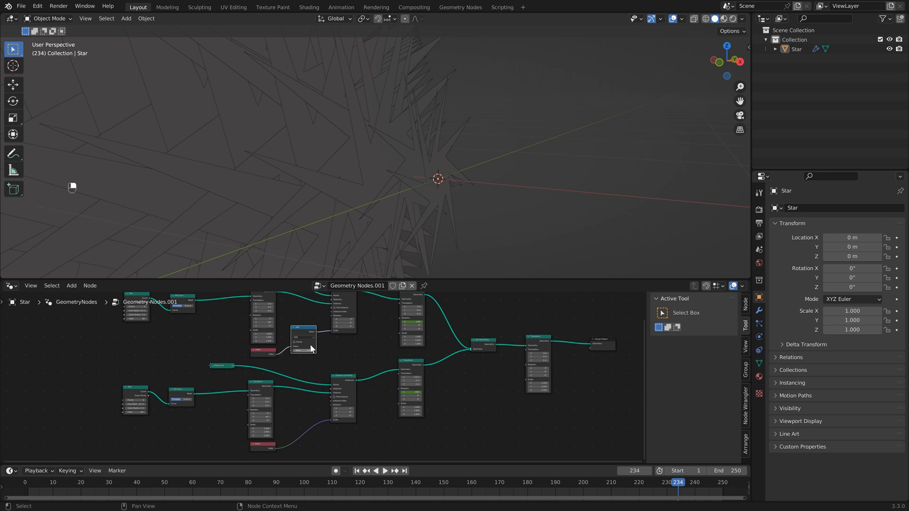
{"action": "key", "text": "Shift"}
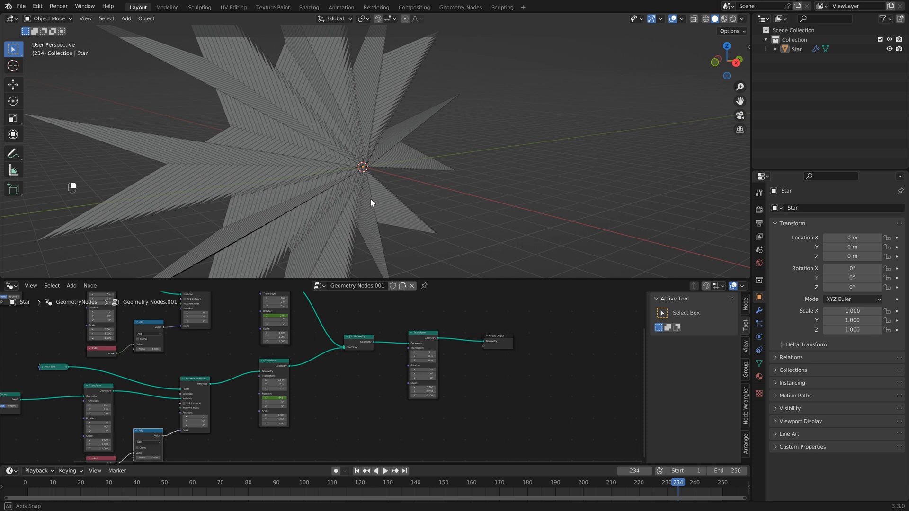
{"action": "left_click_drag", "start_coordinate": [371, 203], "coordinate": [348, 184]}
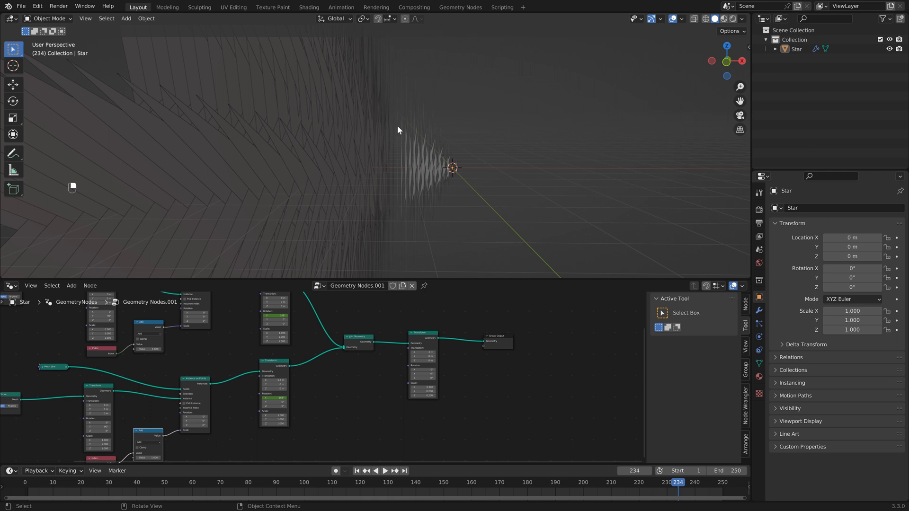
{"action": "mouse_move", "coordinate": [384, 160]}
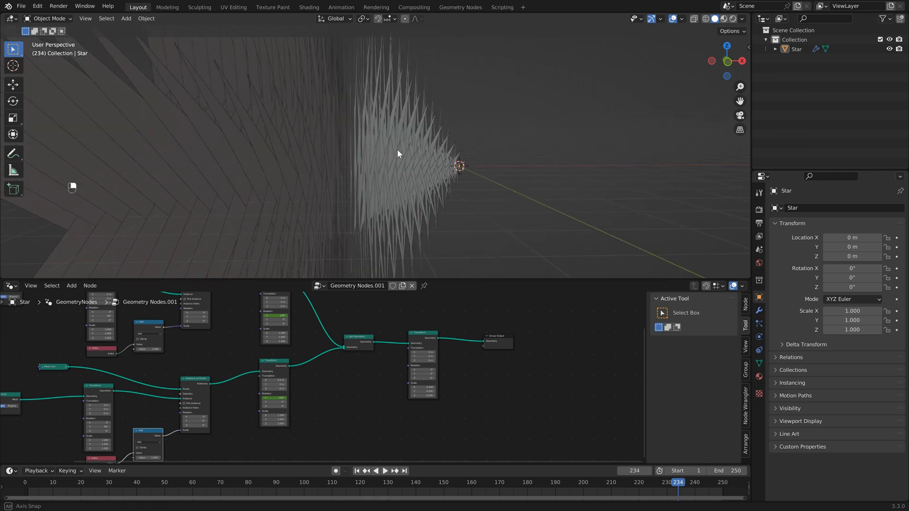
{"action": "left_click_drag", "start_coordinate": [398, 154], "coordinate": [391, 181]}
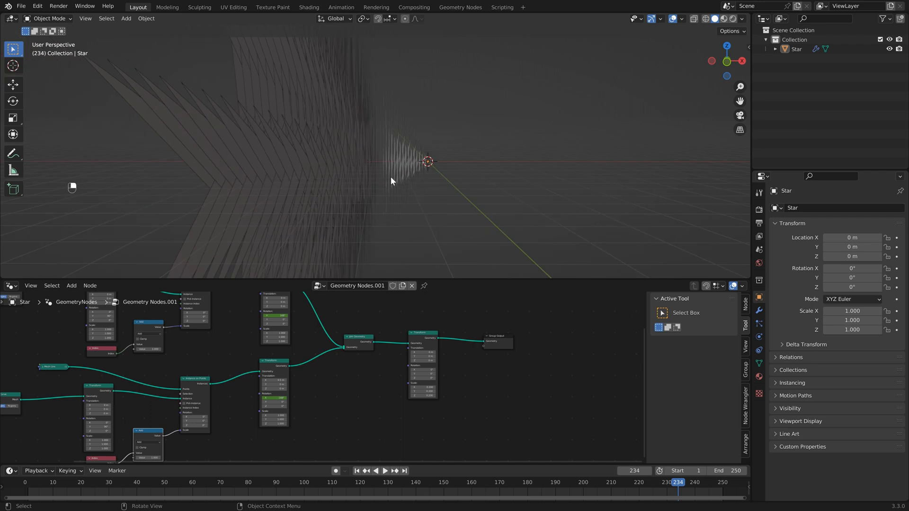
{"action": "mouse_move", "coordinate": [287, 168]}
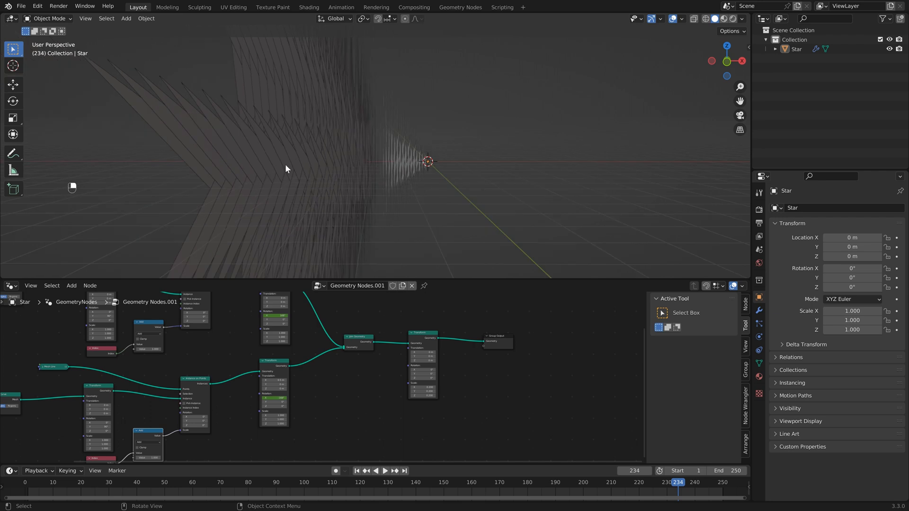
{"action": "left_click_drag", "start_coordinate": [285, 169], "coordinate": [467, 325]}
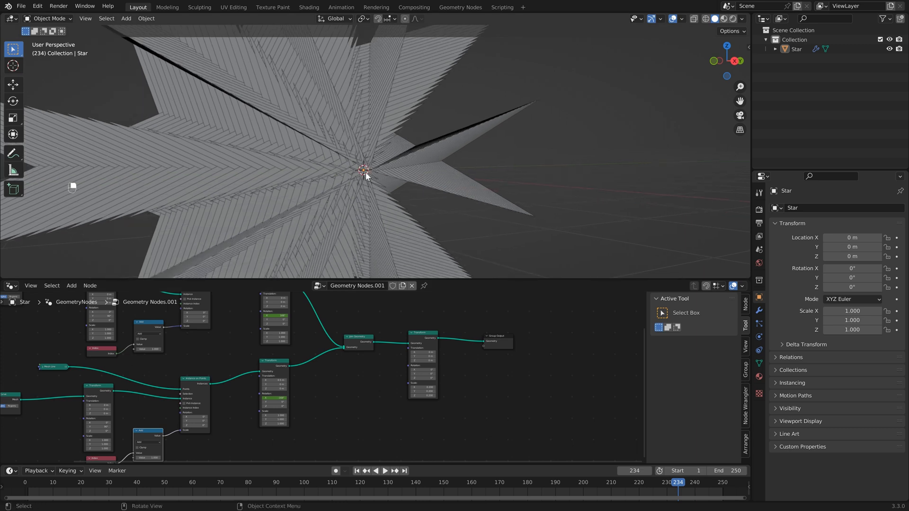
{"action": "mouse_move", "coordinate": [341, 200]}
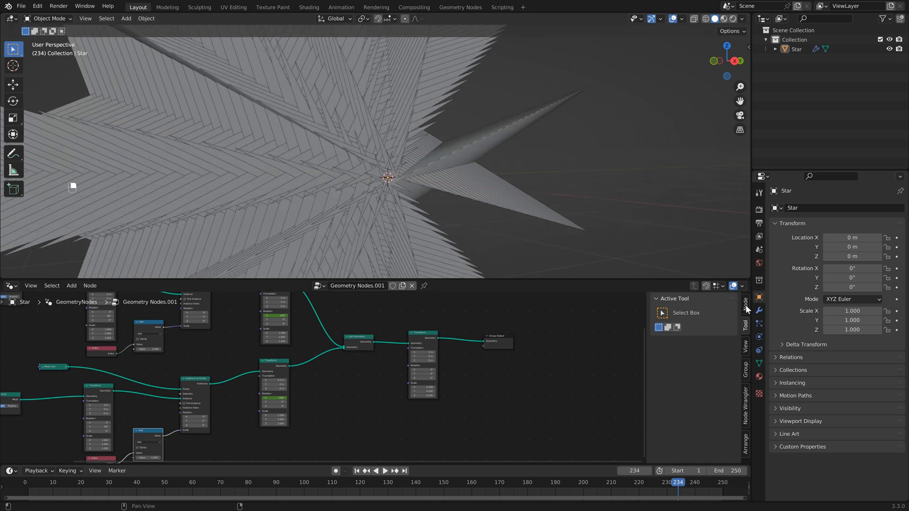
Step: Try a Solidify modifier on the star, tweak its thickness, then remove it
{"action": "left_click", "coordinate": [760, 310]}
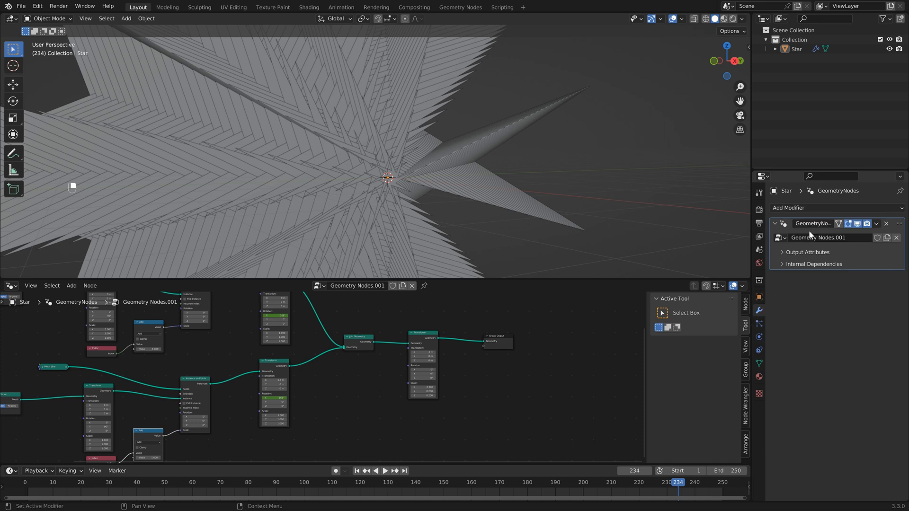
{"action": "left_click", "coordinate": [835, 207]}
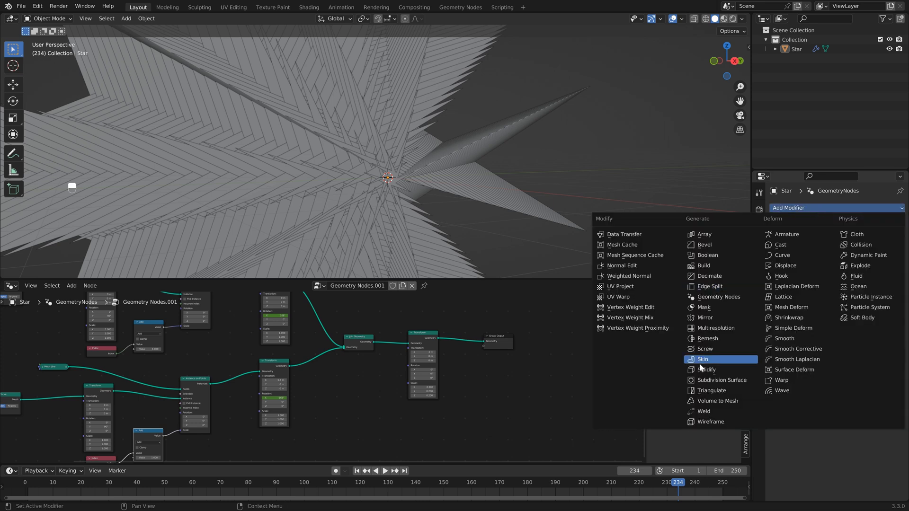
{"action": "left_click", "coordinate": [703, 370]}
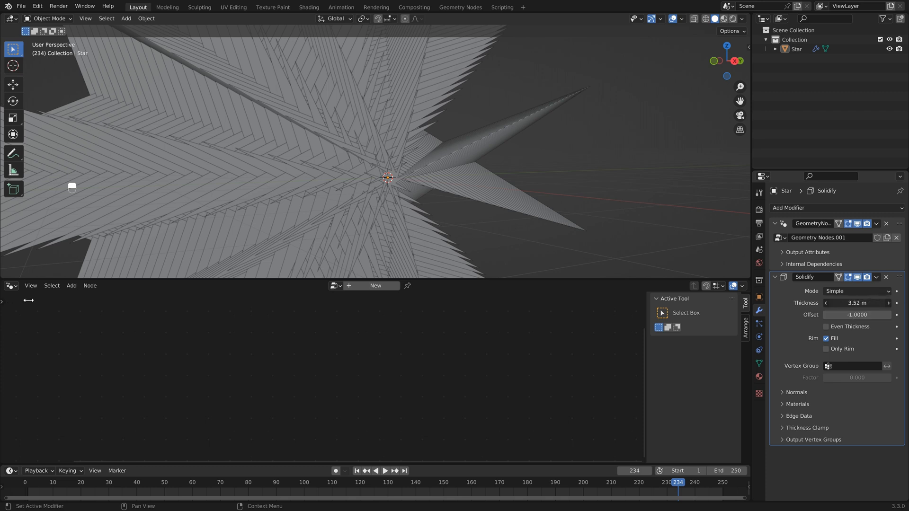
{"action": "left_click_drag", "start_coordinate": [858, 304], "coordinate": [864, 303]}
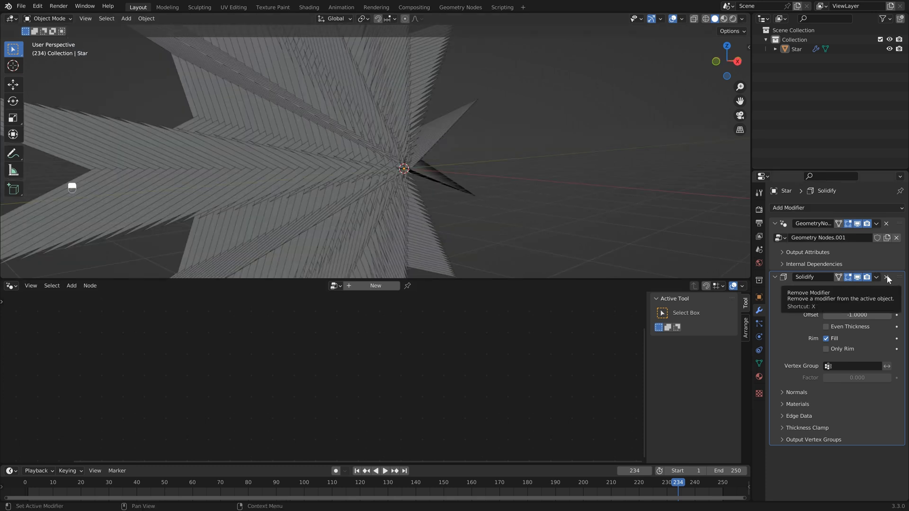
{"action": "left_click", "coordinate": [887, 276]}
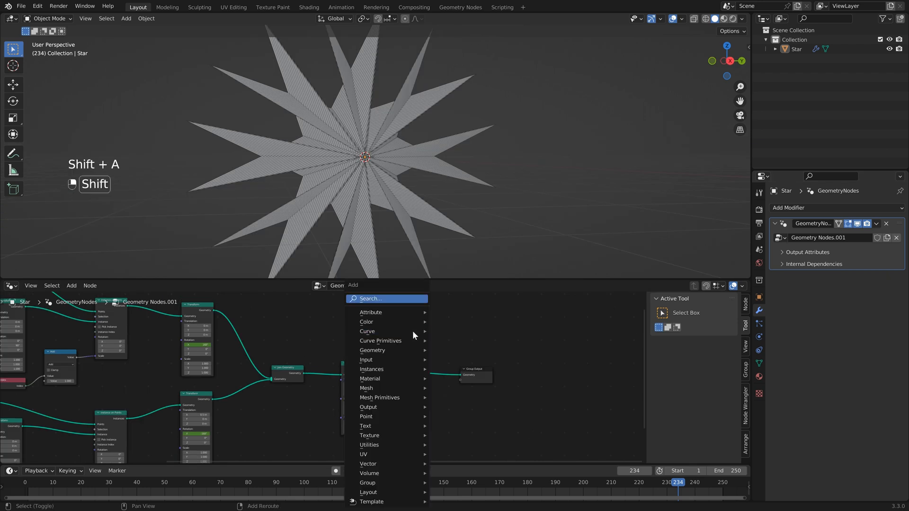
Step: Add a Realize Instances node between Transform and the Group Output
{"action": "type", "text": "real"}
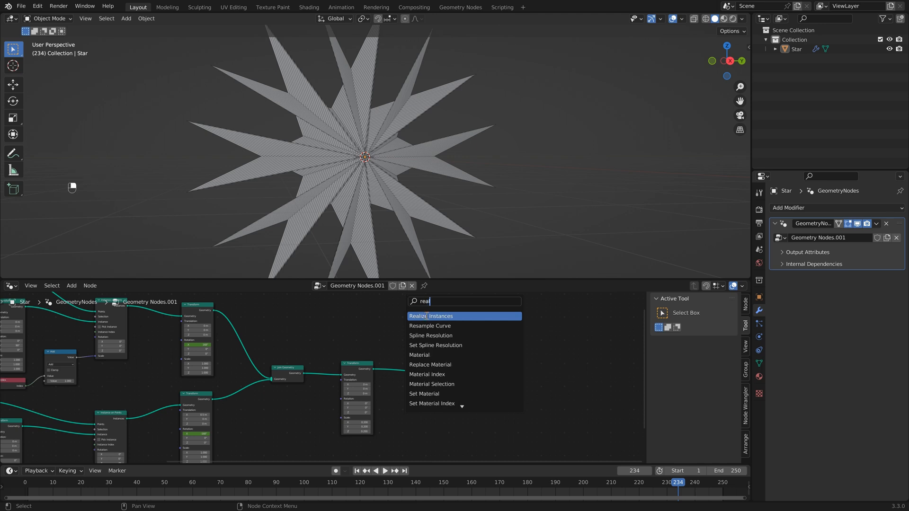
{"action": "left_click", "coordinate": [429, 317]}
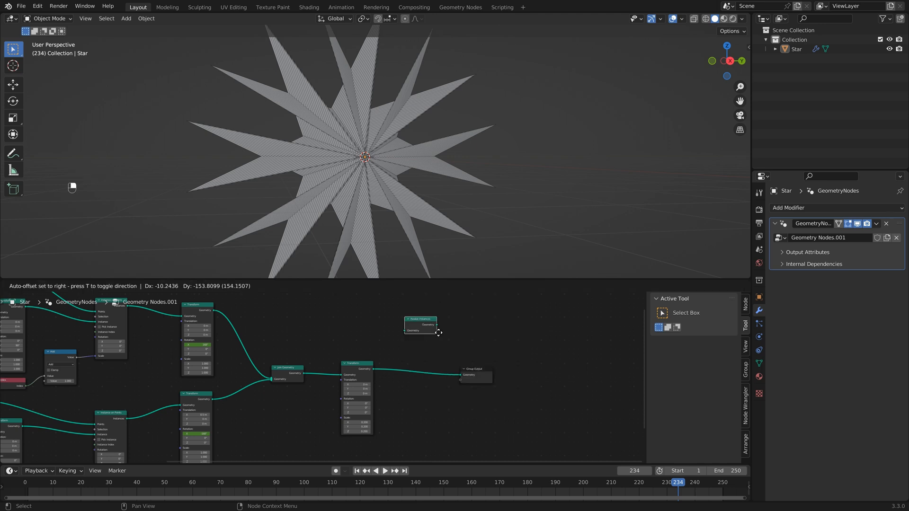
{"action": "left_click_drag", "start_coordinate": [419, 322], "coordinate": [424, 371]}
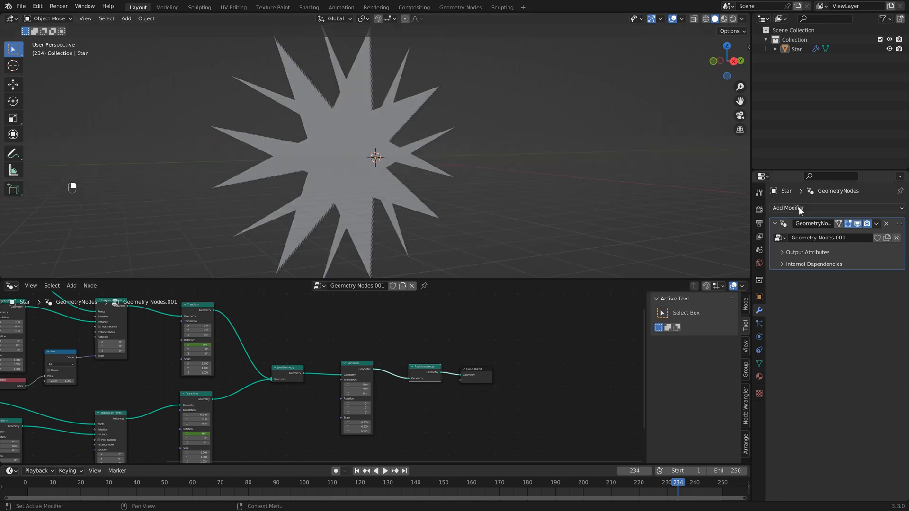
Step: Add a Solidify modifier after the geometry nodes and adjust the Transform node's scale
{"action": "left_click", "coordinate": [788, 208]}
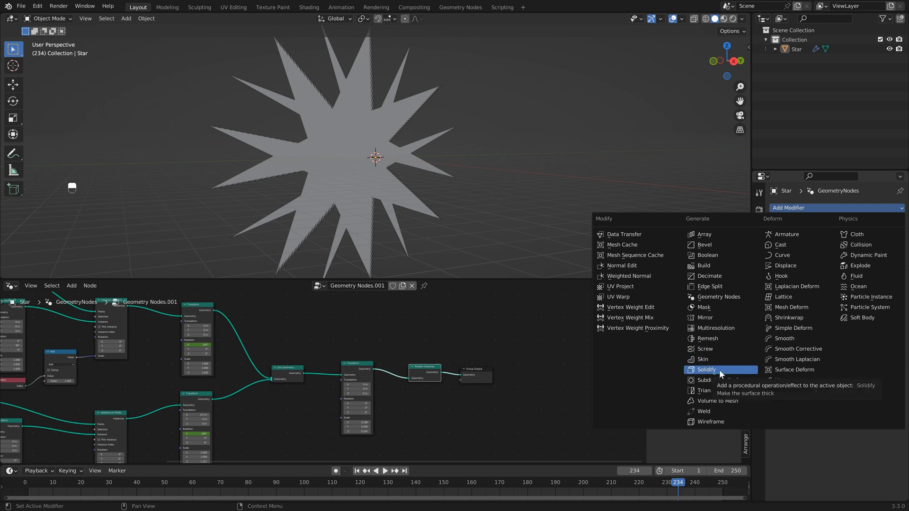
{"action": "left_click", "coordinate": [709, 370]}
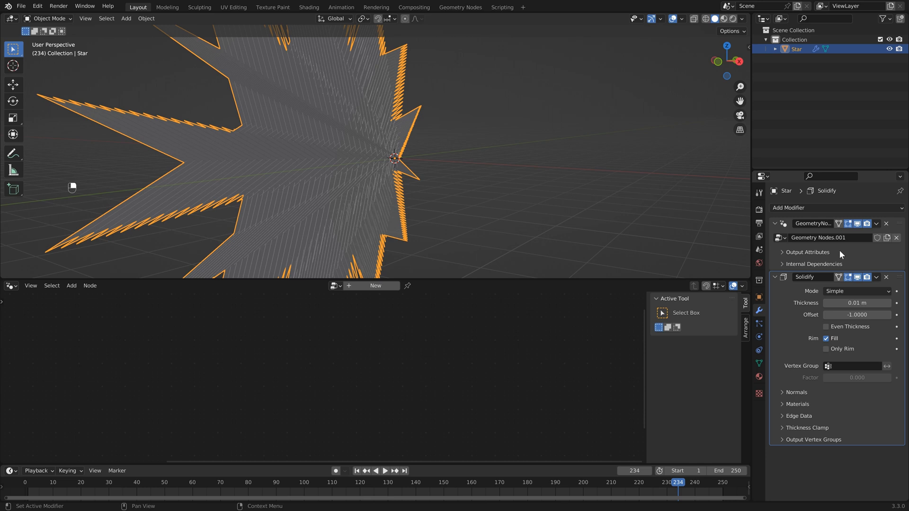
{"action": "left_click", "coordinate": [783, 252]}
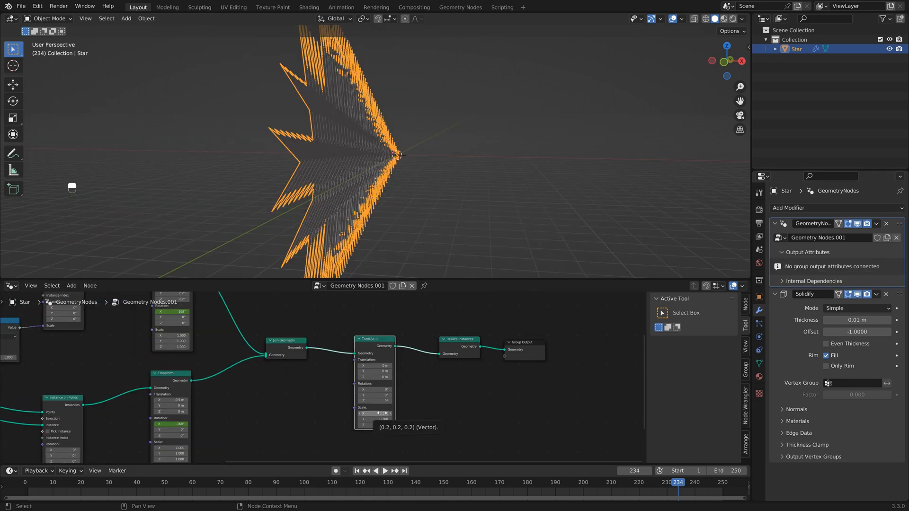
{"action": "left_click_drag", "start_coordinate": [377, 413], "coordinate": [394, 412]}
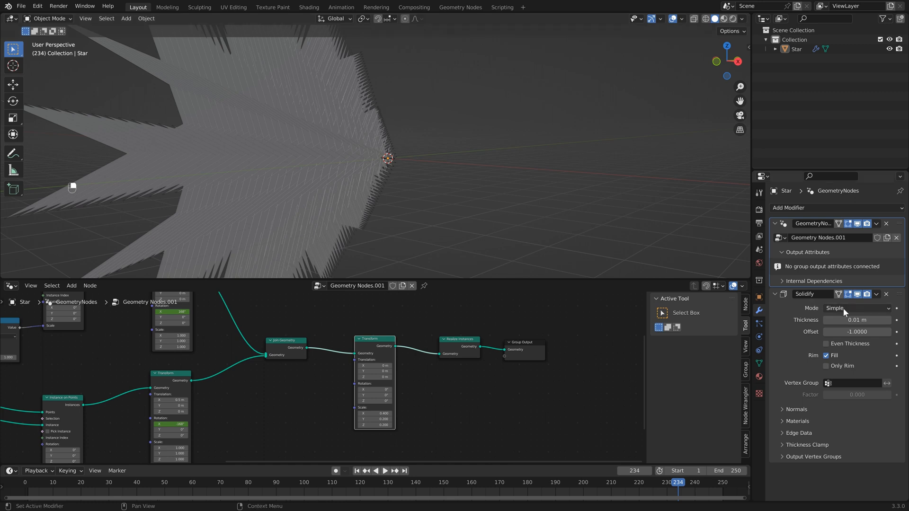
Step: Set the Solidify thickness to about 0.2 m, entering 0.21
{"action": "left_click", "coordinate": [856, 320]}
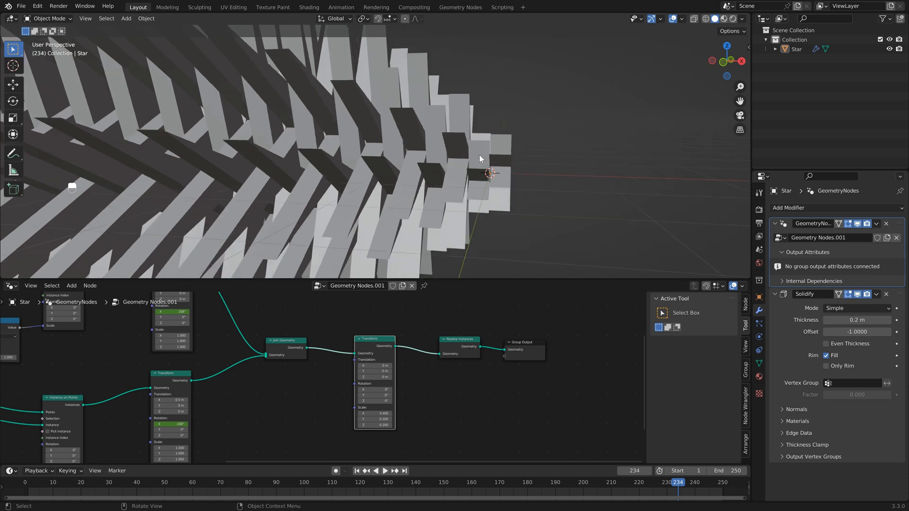
{"action": "left_click", "coordinate": [857, 320]}
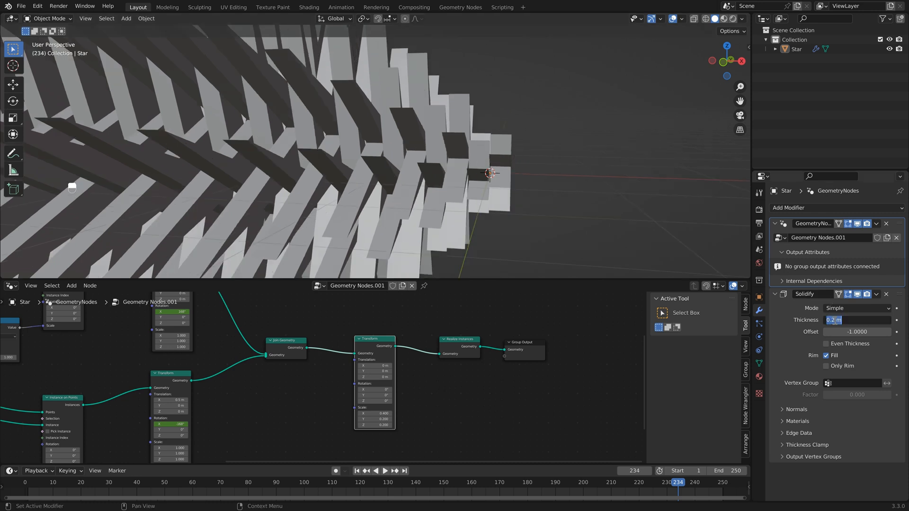
{"action": "type", "text": "0.21"}
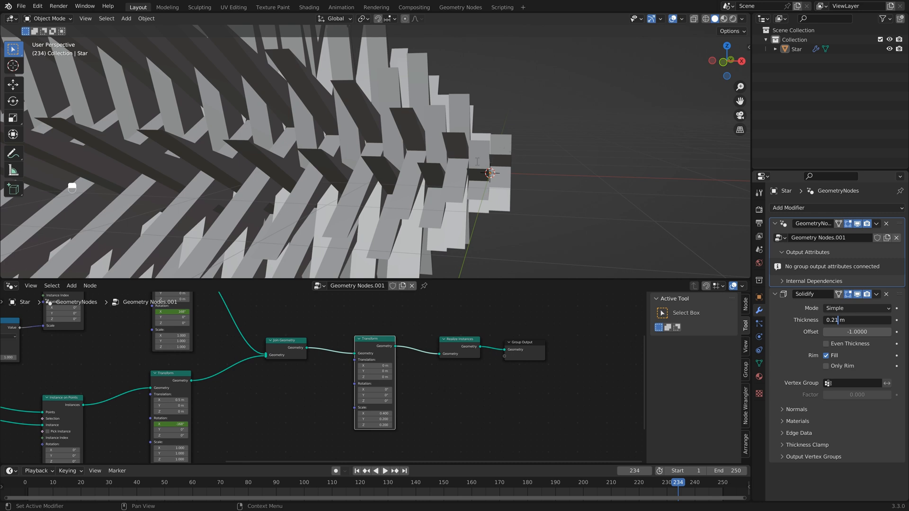
{"action": "mouse_move", "coordinate": [426, 175]}
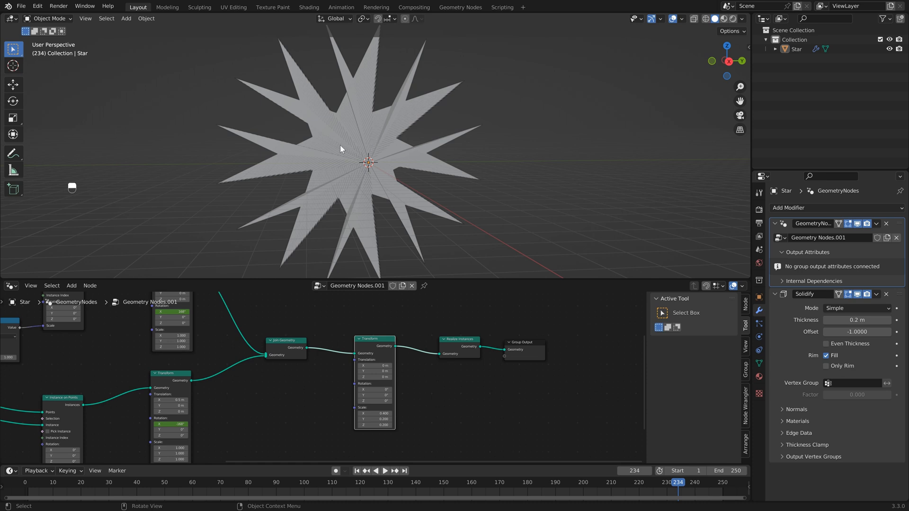
{"action": "mouse_move", "coordinate": [363, 177]}
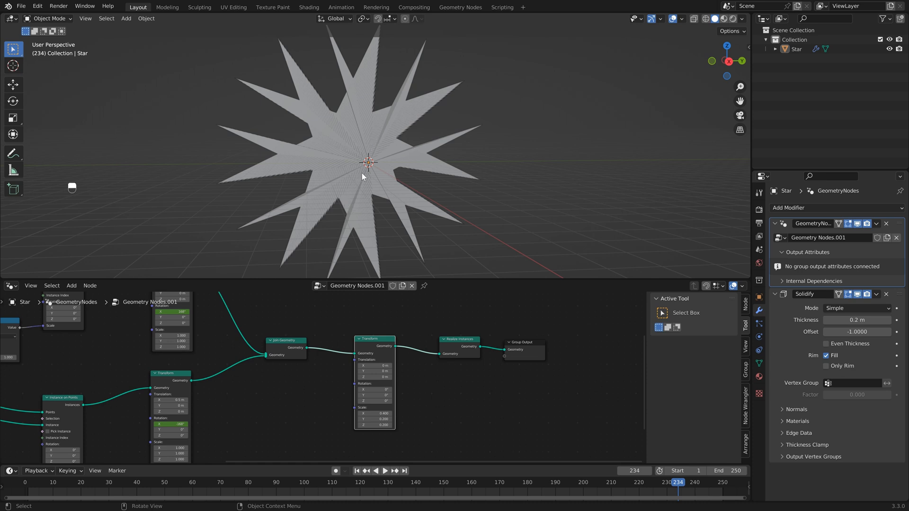
Step: Inspect the realized copy's mesh and select one whole connected blade
{"action": "key", "text": "Tab"}
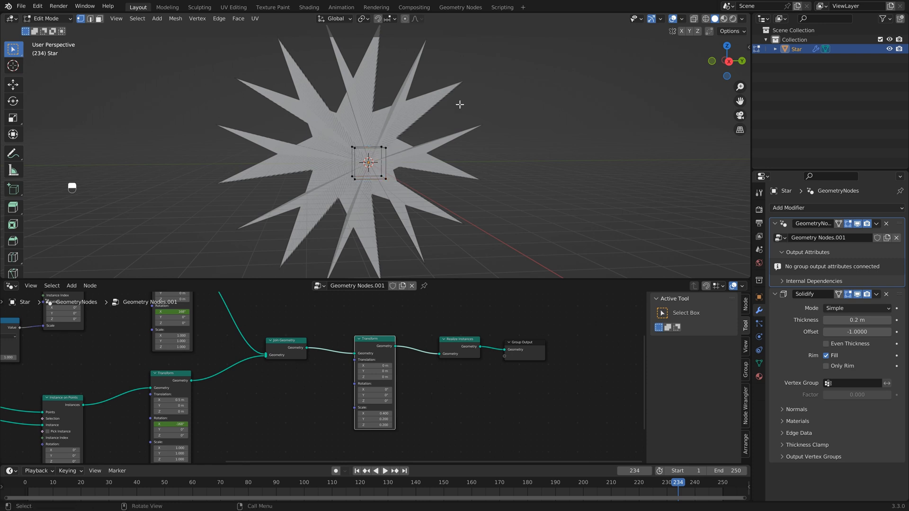
{"action": "key", "text": "Tab"}
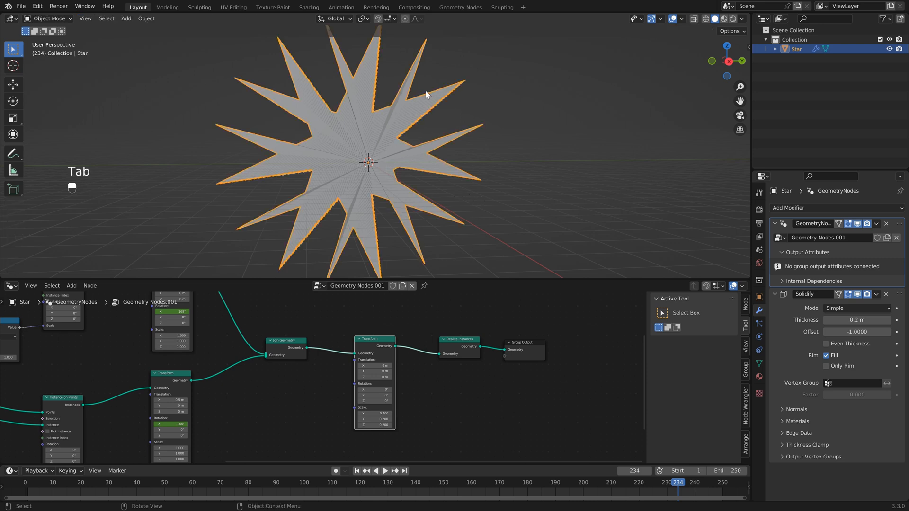
{"action": "mouse_move", "coordinate": [430, 133]}
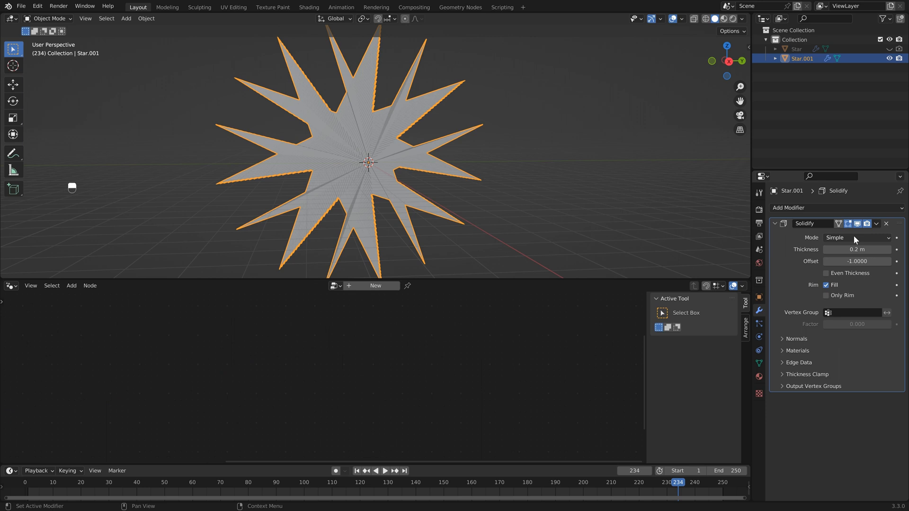
{"action": "key", "text": "Tab"}
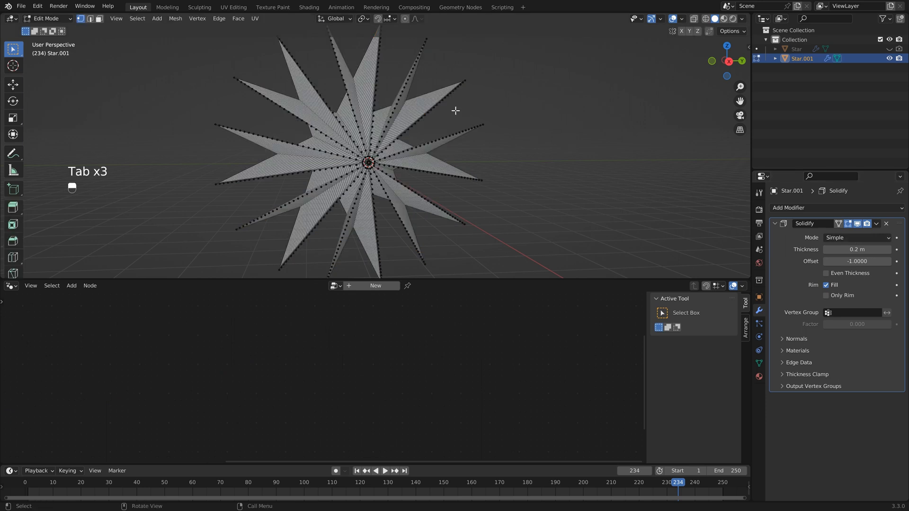
{"action": "left_click_drag", "start_coordinate": [446, 114], "coordinate": [499, 147]}
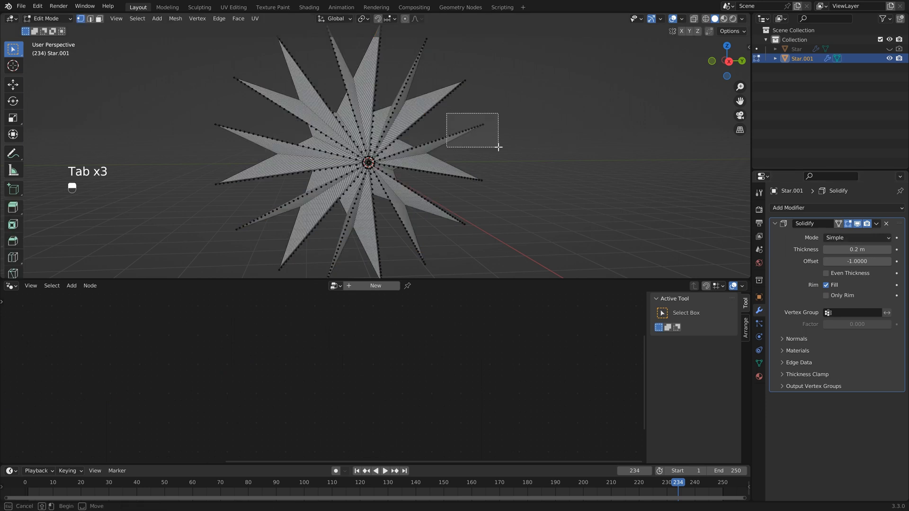
{"action": "key", "text": "g"}
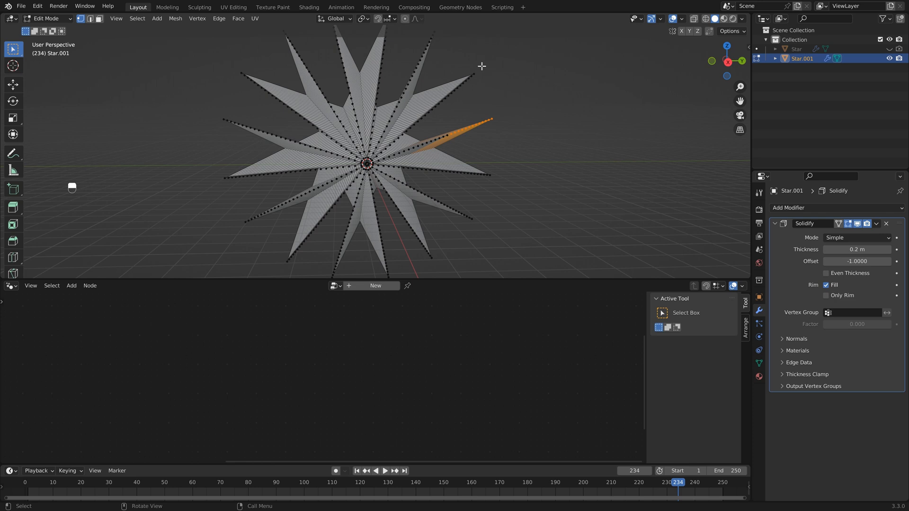
{"action": "mouse_move", "coordinate": [638, 152]}
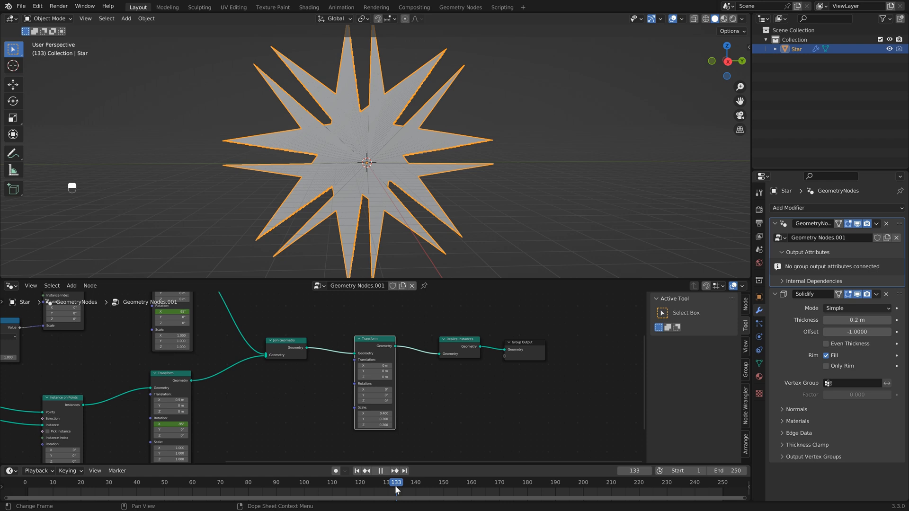
Step: Stop playback around frame 137 and leave the geometry nodes modifier unchanged
{"action": "left_click", "coordinate": [397, 483]}
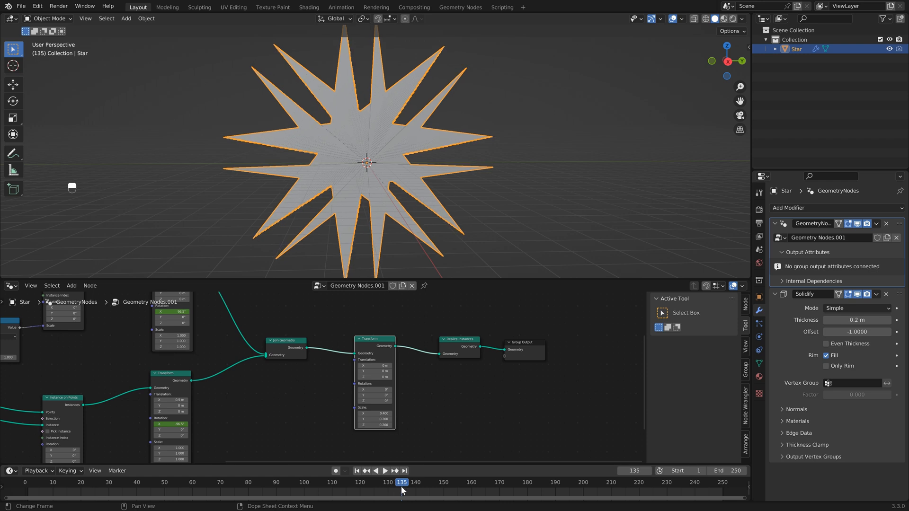
{"action": "left_click", "coordinate": [876, 223]}
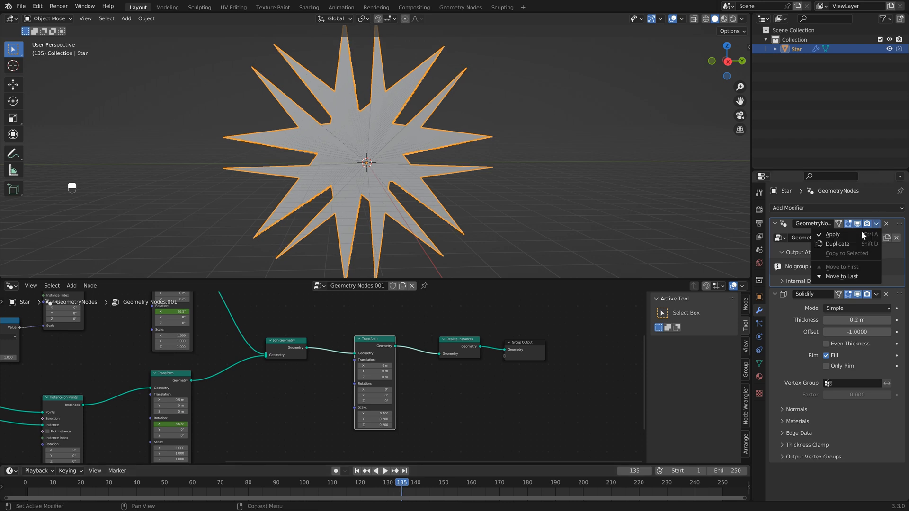
{"action": "key", "text": "Space"}
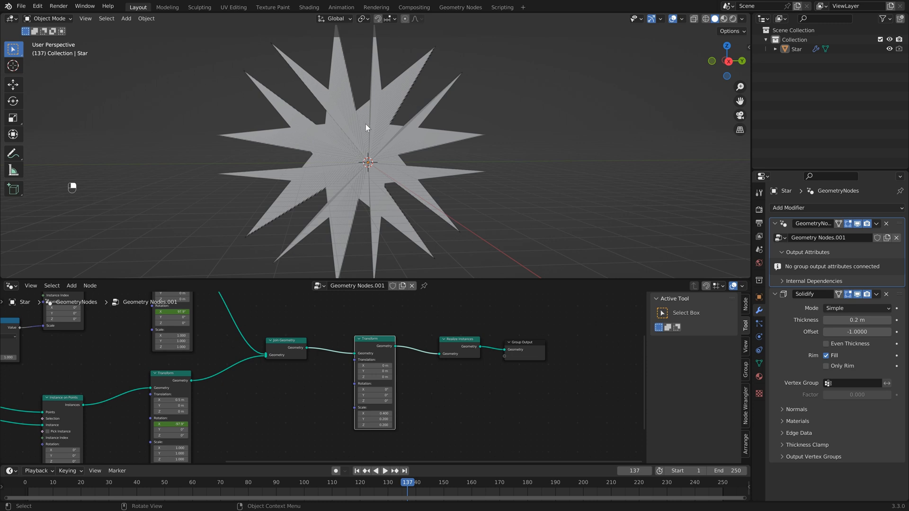
{"action": "mouse_move", "coordinate": [383, 160]}
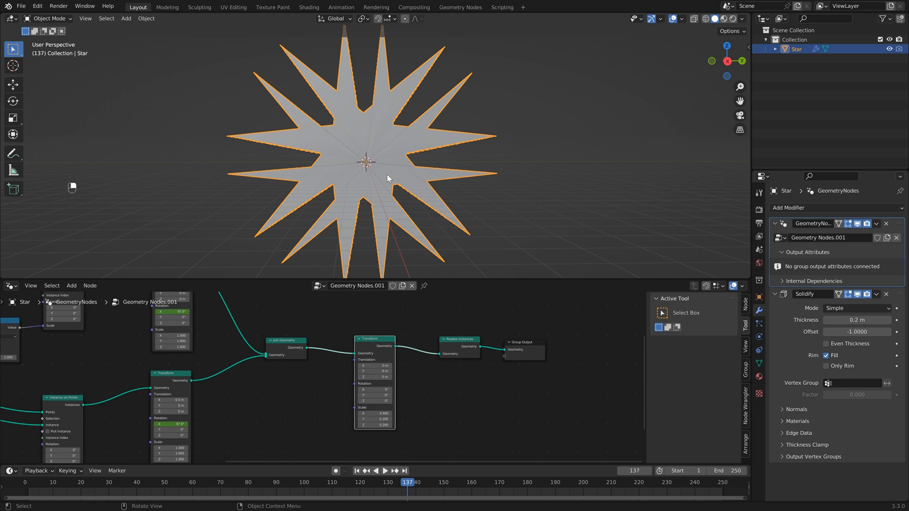
{"action": "mouse_move", "coordinate": [373, 151]}
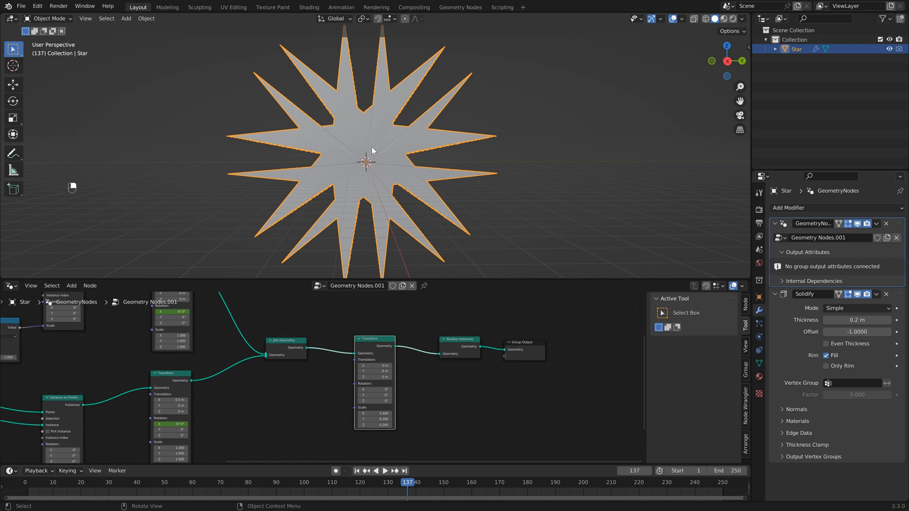
Step: Start an STL export of the star with Selection Only kept enabled
{"action": "left_click", "coordinate": [26, 5]}
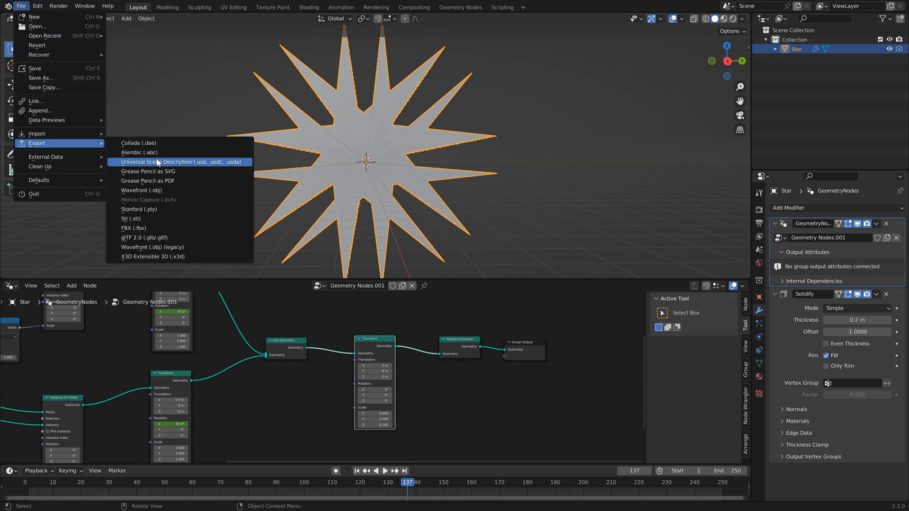
{"action": "mouse_move", "coordinate": [129, 219]}
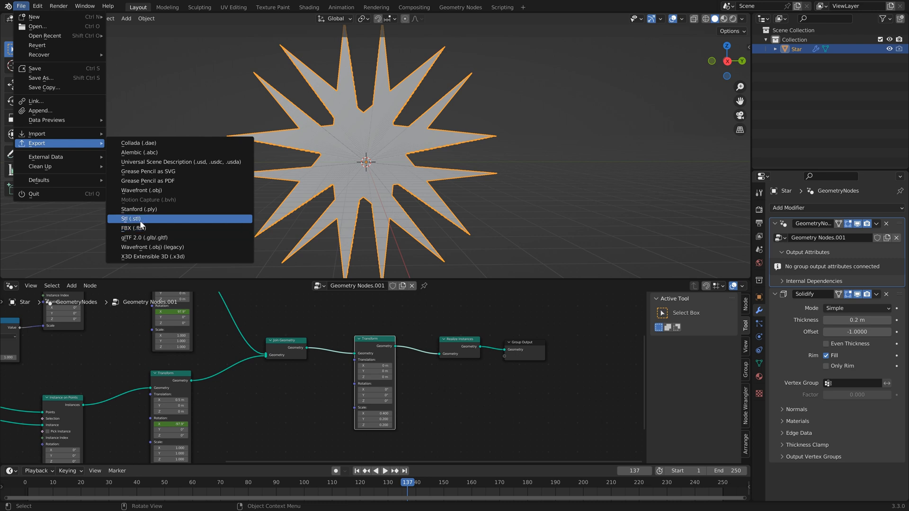
{"action": "mouse_move", "coordinate": [132, 219]}
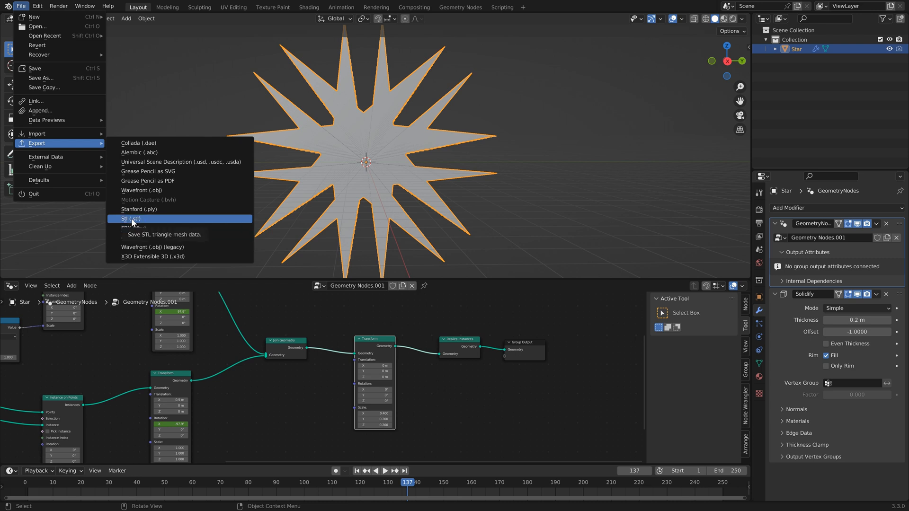
{"action": "left_click", "coordinate": [127, 218]}
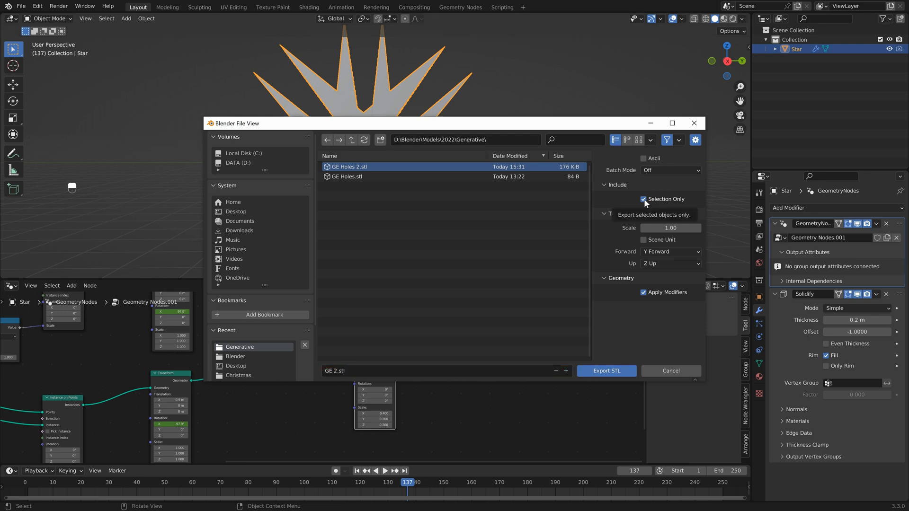
{"action": "left_click", "coordinate": [643, 199]}
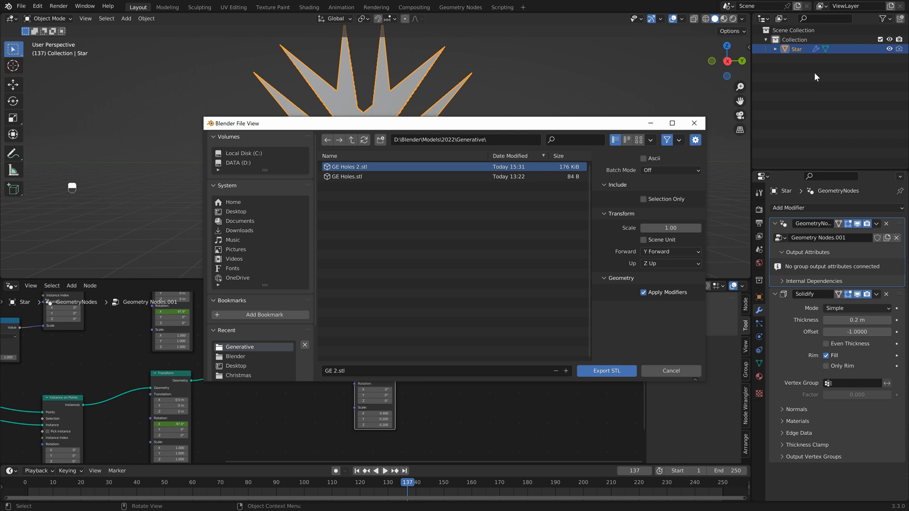
{"action": "left_click", "coordinate": [645, 199]}
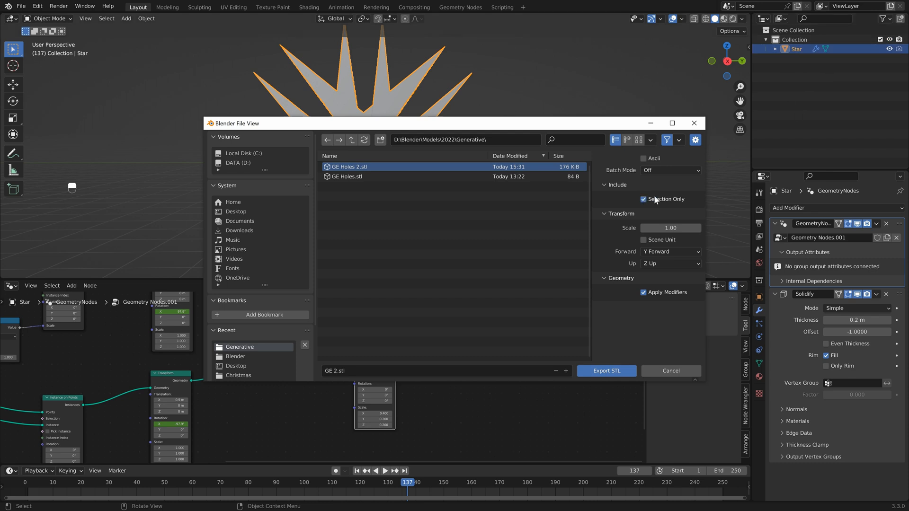
{"action": "mouse_move", "coordinate": [618, 358]}
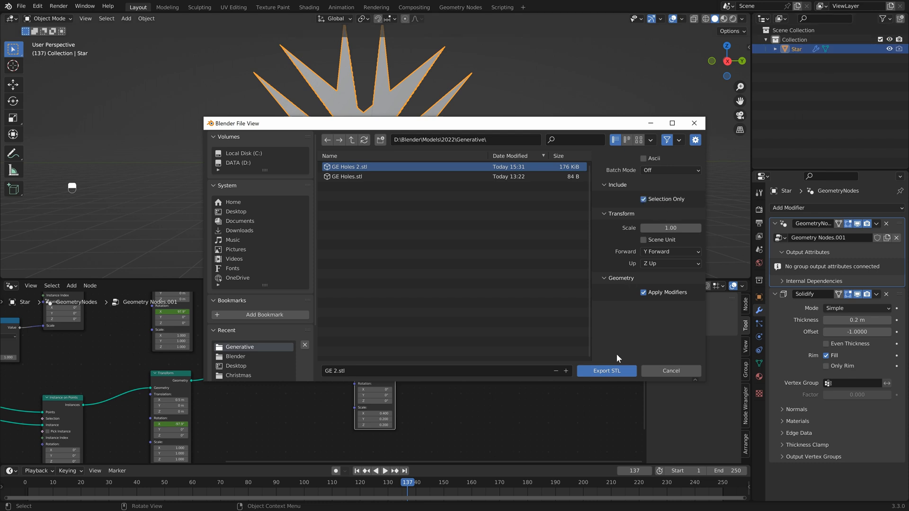
{"action": "mouse_move", "coordinate": [612, 326]}
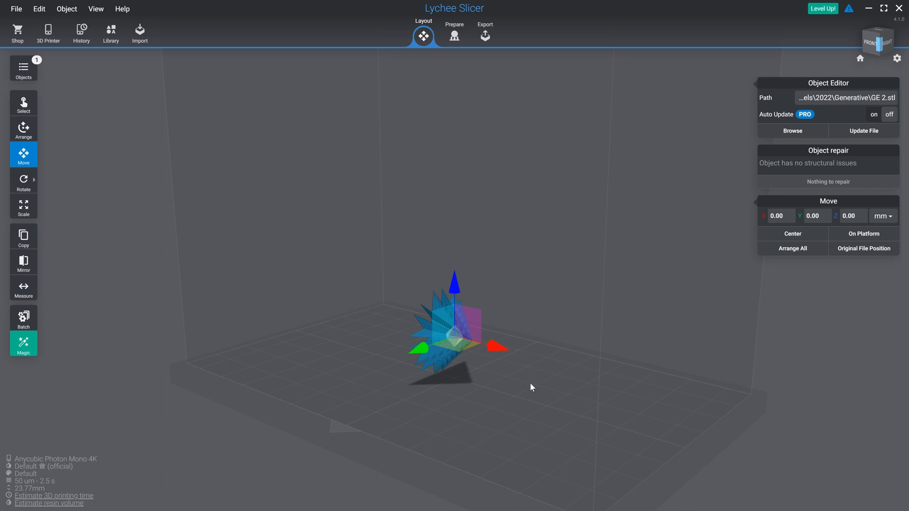
{"action": "mouse_move", "coordinate": [460, 295]}
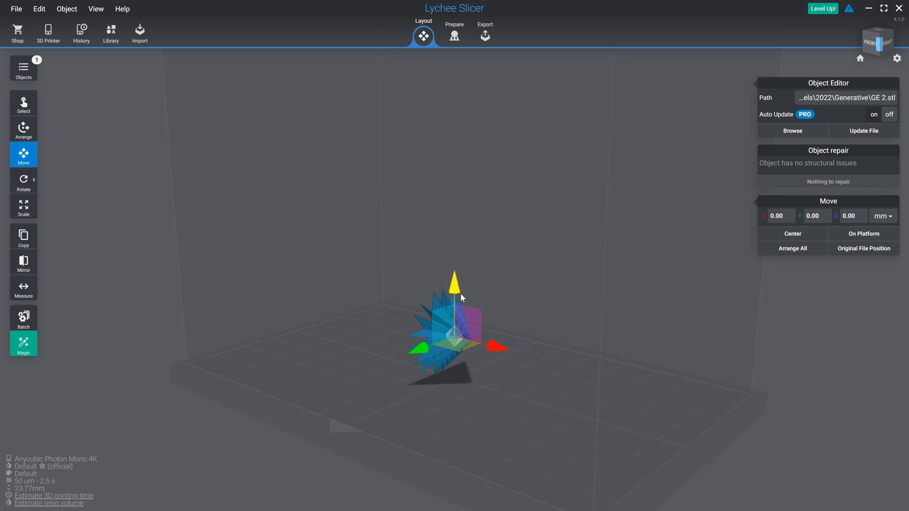